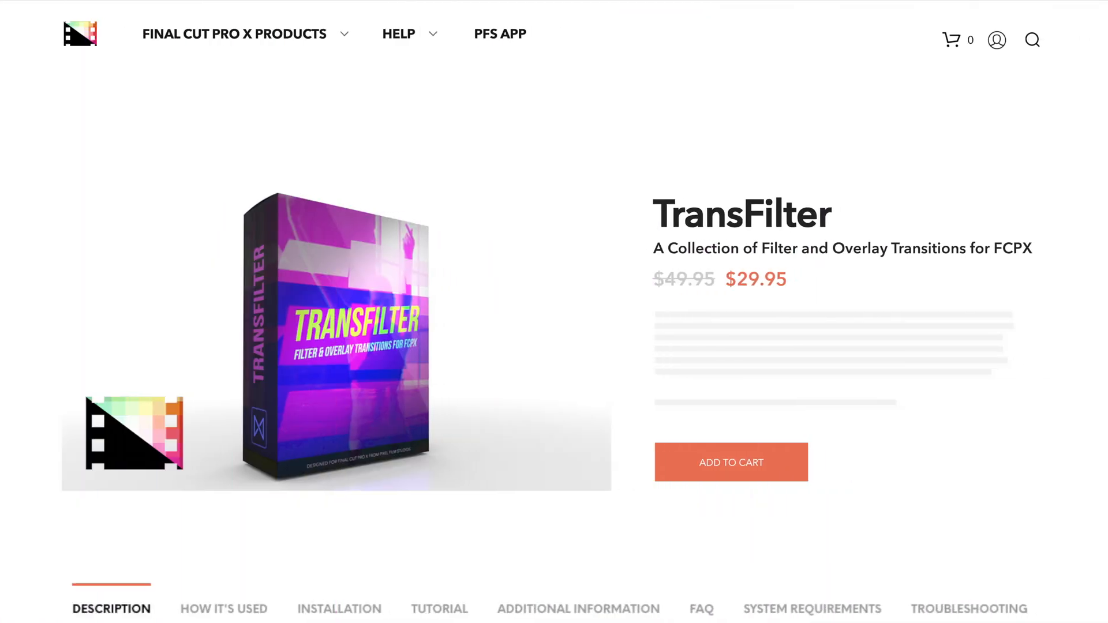
Step: Go to My Account on the Pixel Film Studios site, listing the purchased TransFilter plugin
click(997, 39)
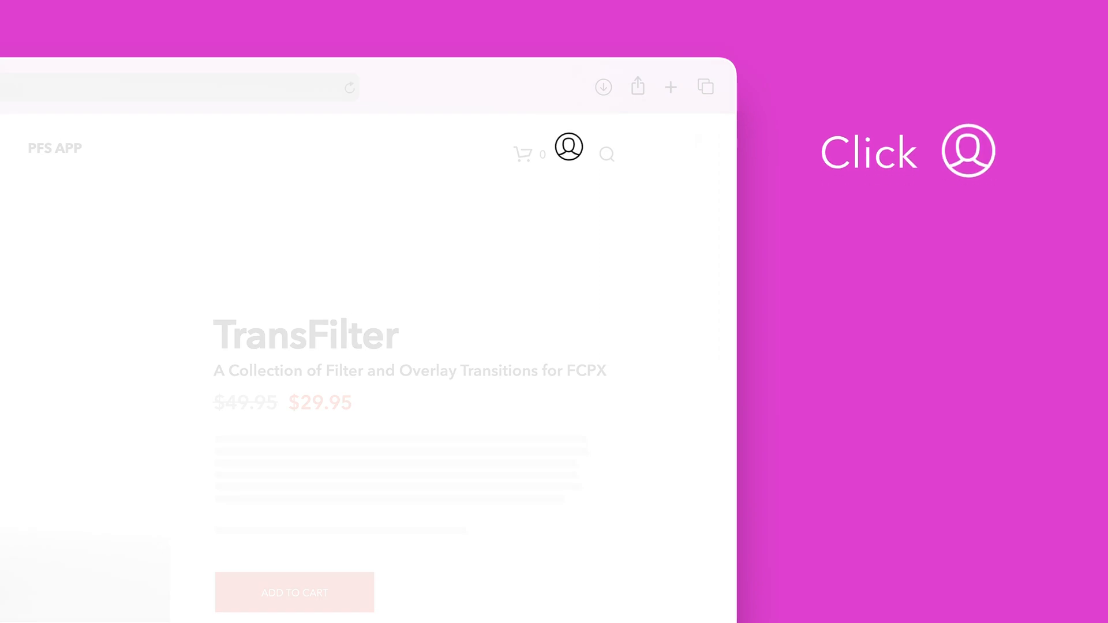
click(569, 147)
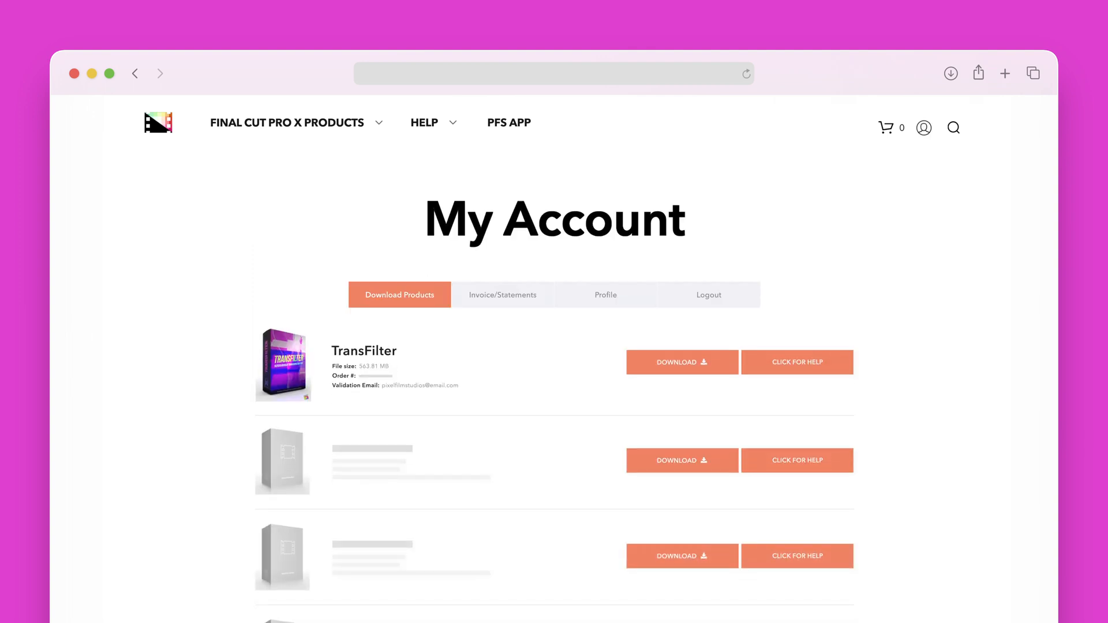
Step: Start the TransFilter product file download from its Download menu on the account page
click(681, 361)
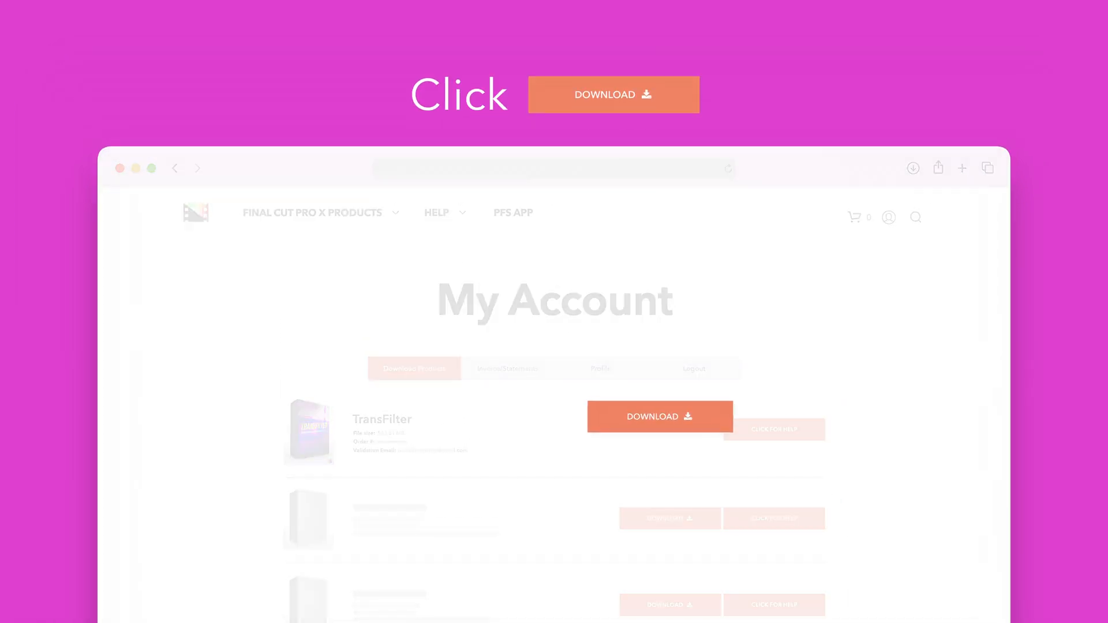
click(659, 417)
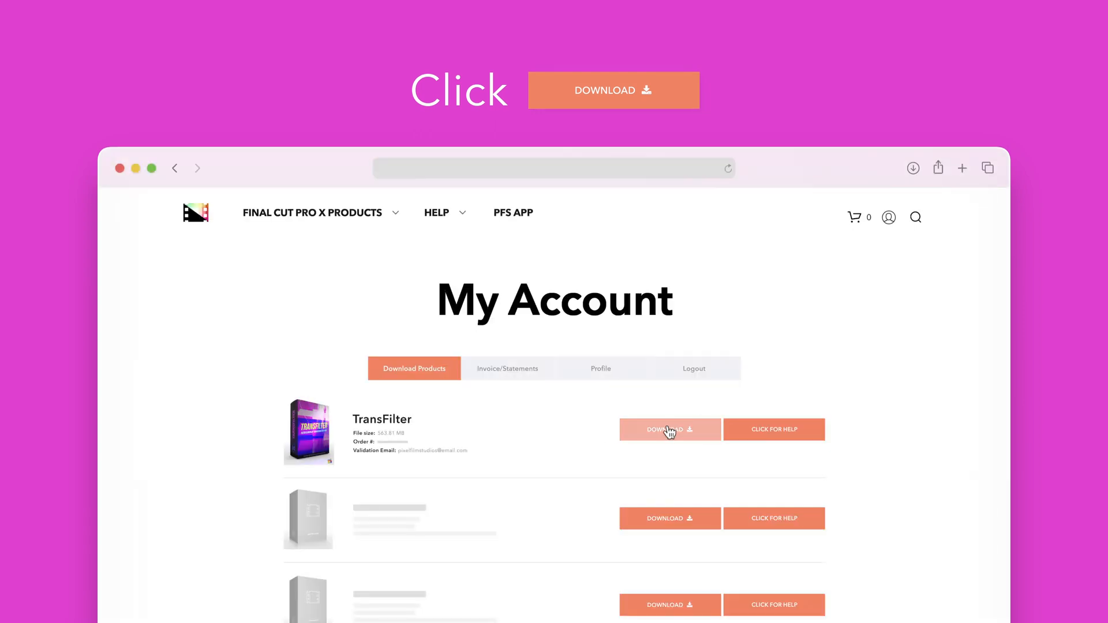
click(668, 429)
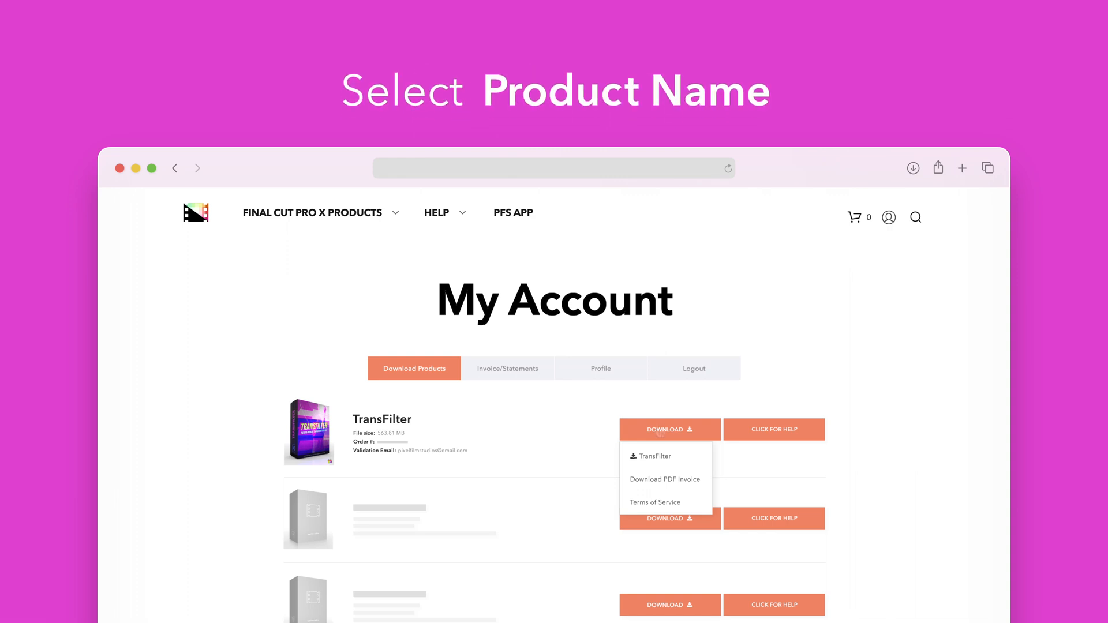
click(650, 455)
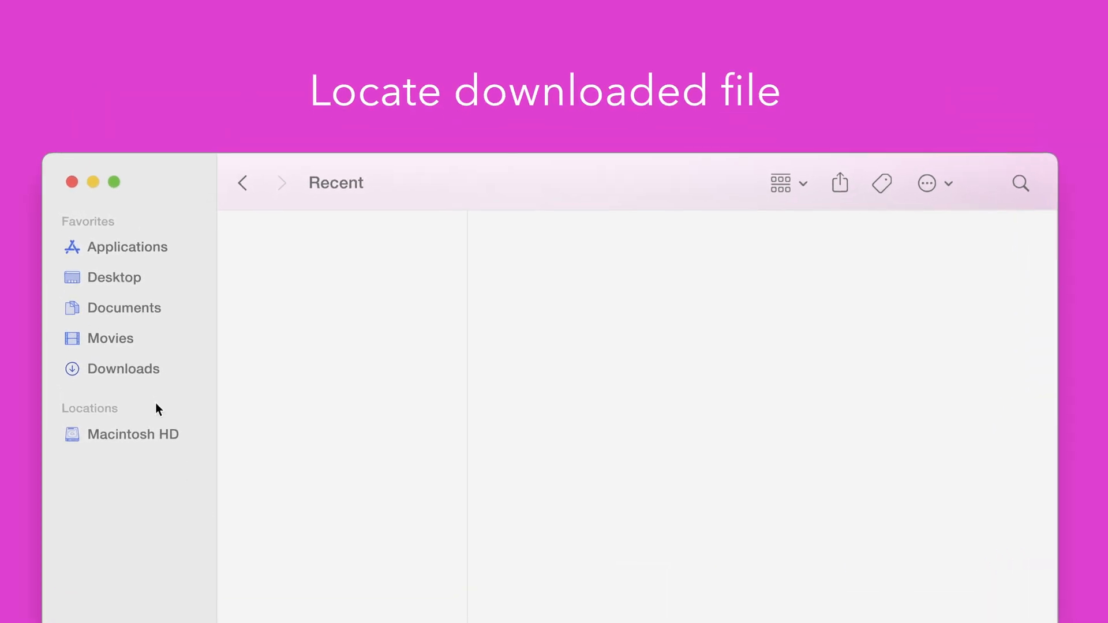
Step: Unzip the TransFilter archive in Downloads and launch its 'Double click to install' installer
click(124, 368)
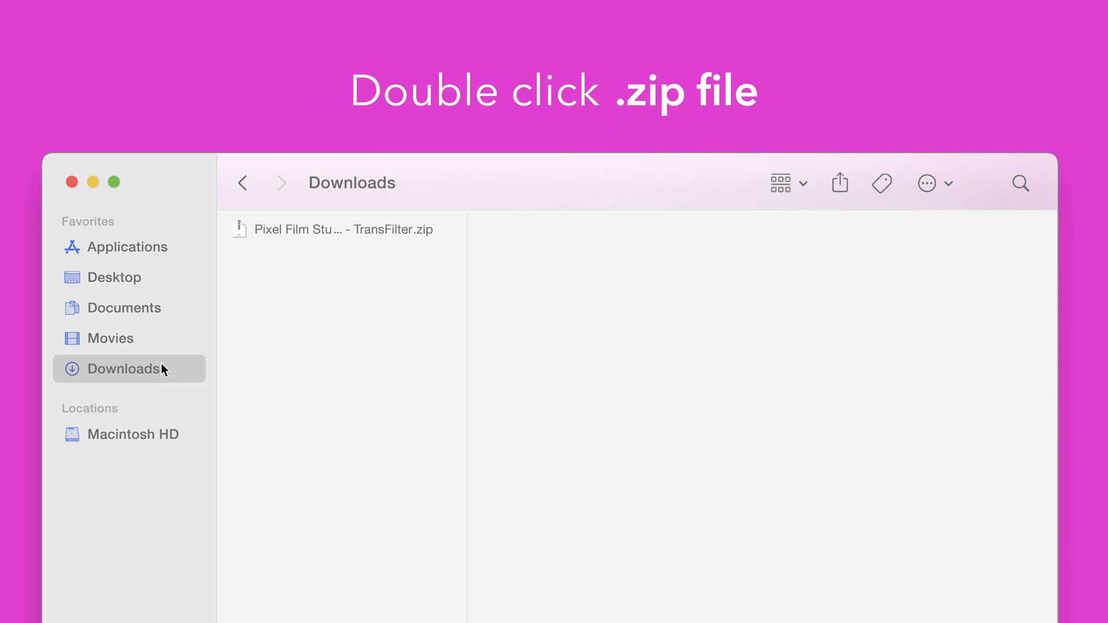
double_click(341, 228)
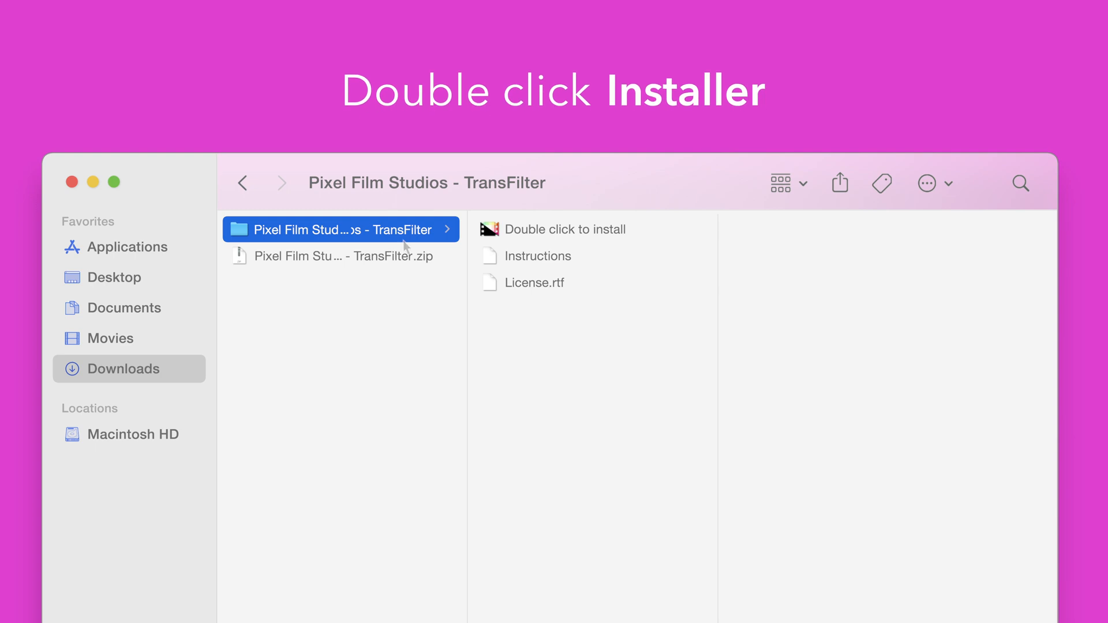
double_click(489, 229)
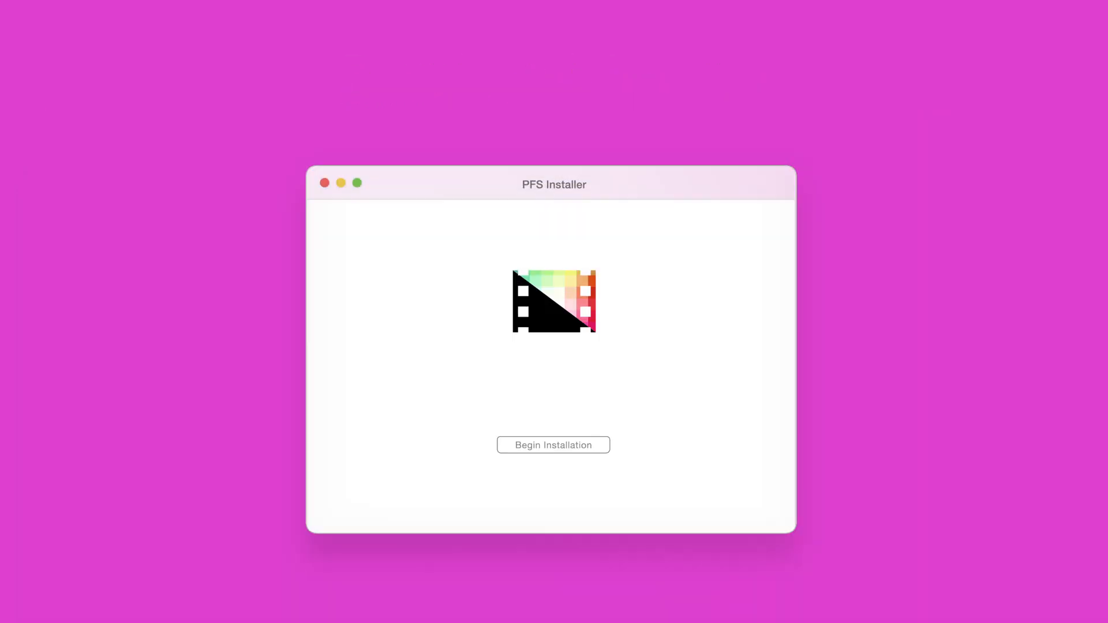
Step: Begin installation, allow Finder control, continue past the restart prompt and enter the validation email 'pixelfilmstud'
click(552, 444)
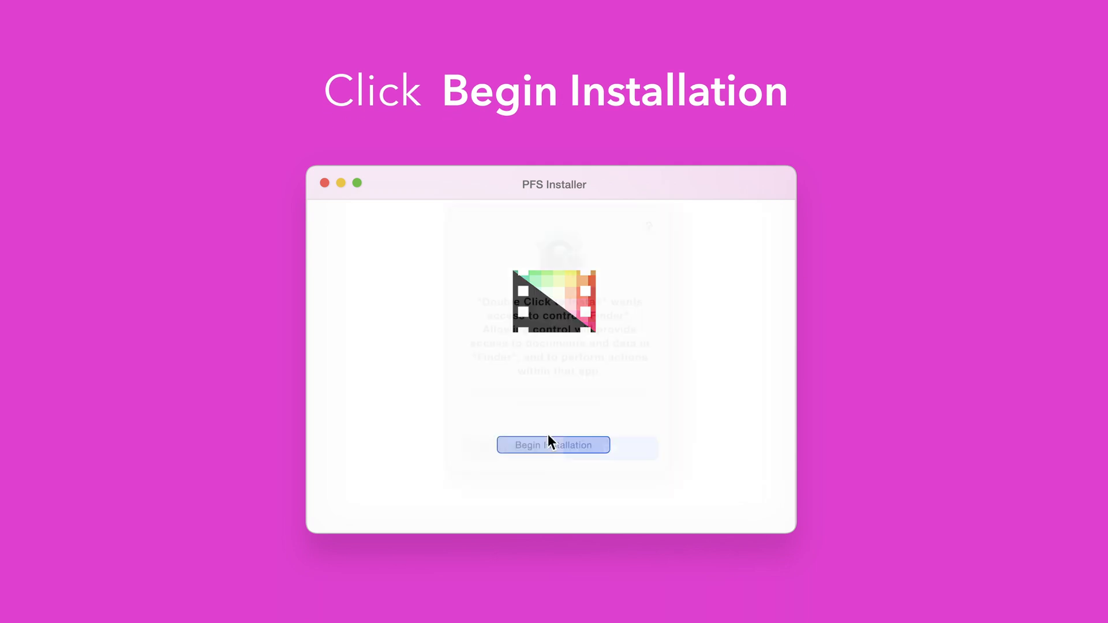
click(553, 444)
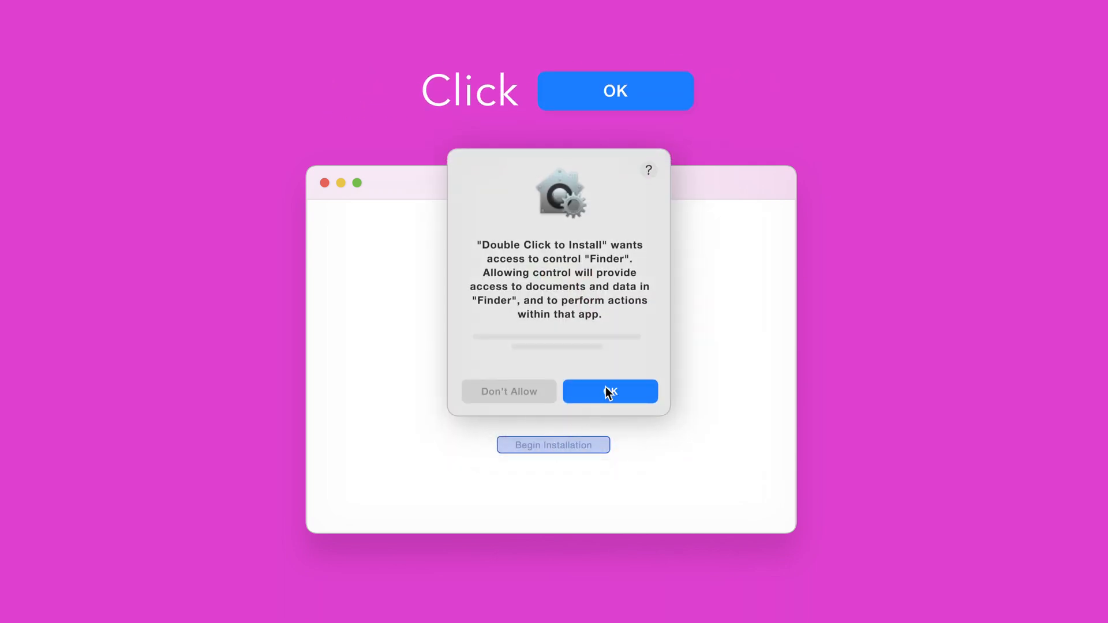
click(610, 391)
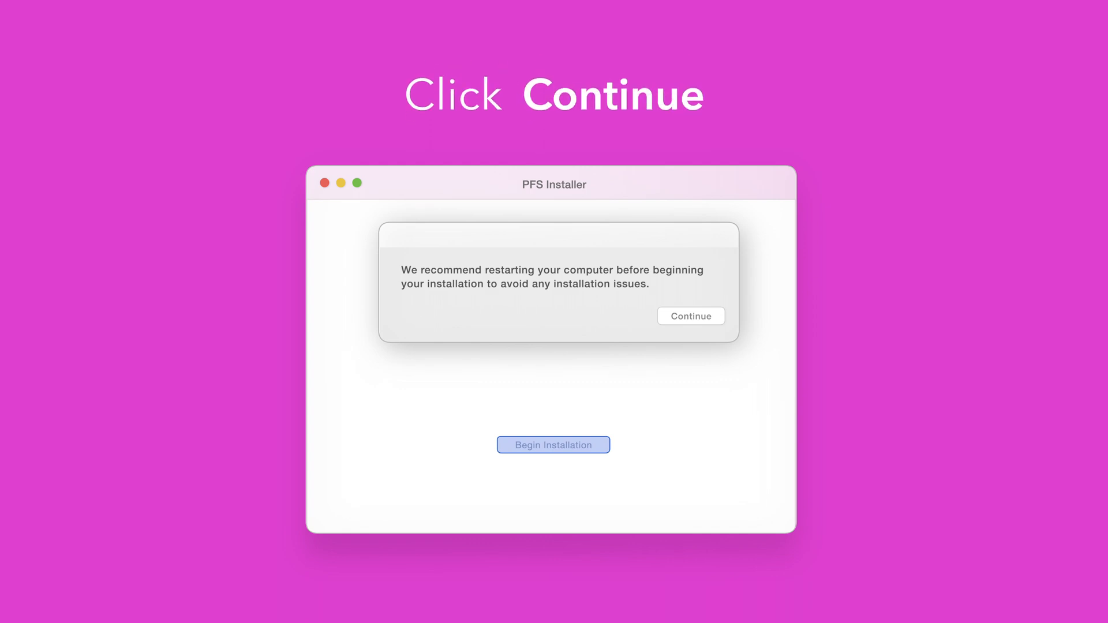
click(690, 317)
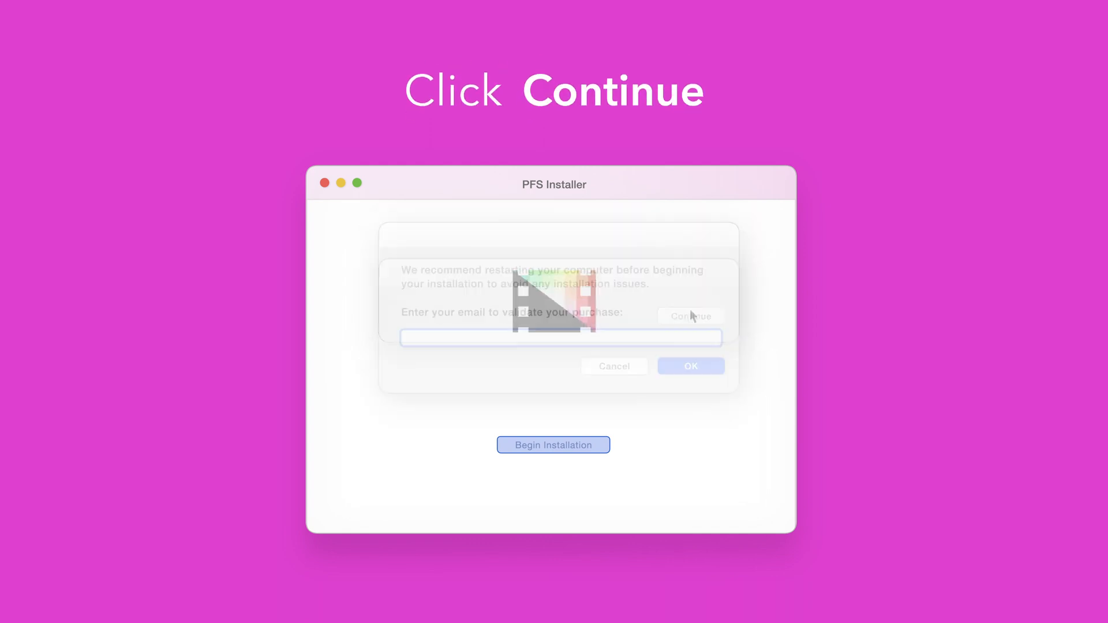
click(690, 316)
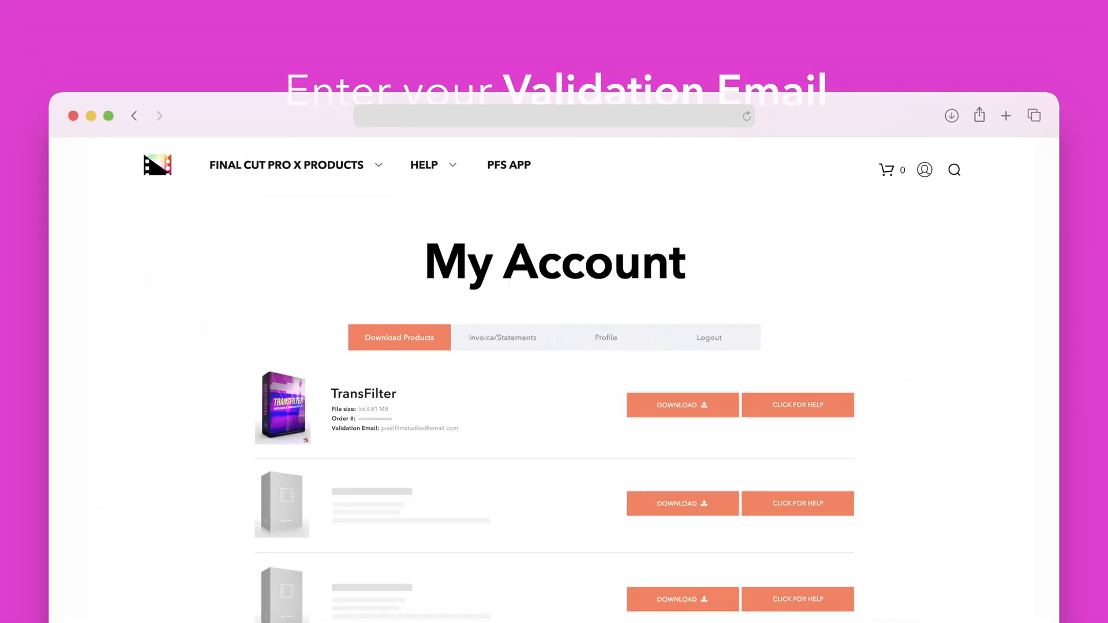
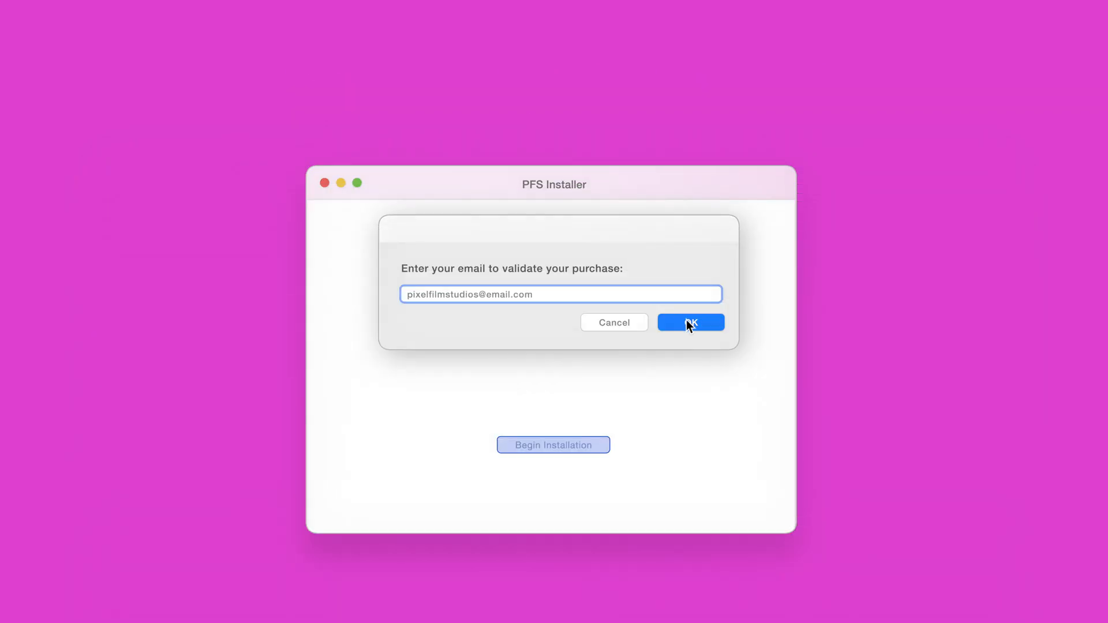
Step: Validate the purchase email, authorize with the Mac admin password and close the finished installer
click(690, 322)
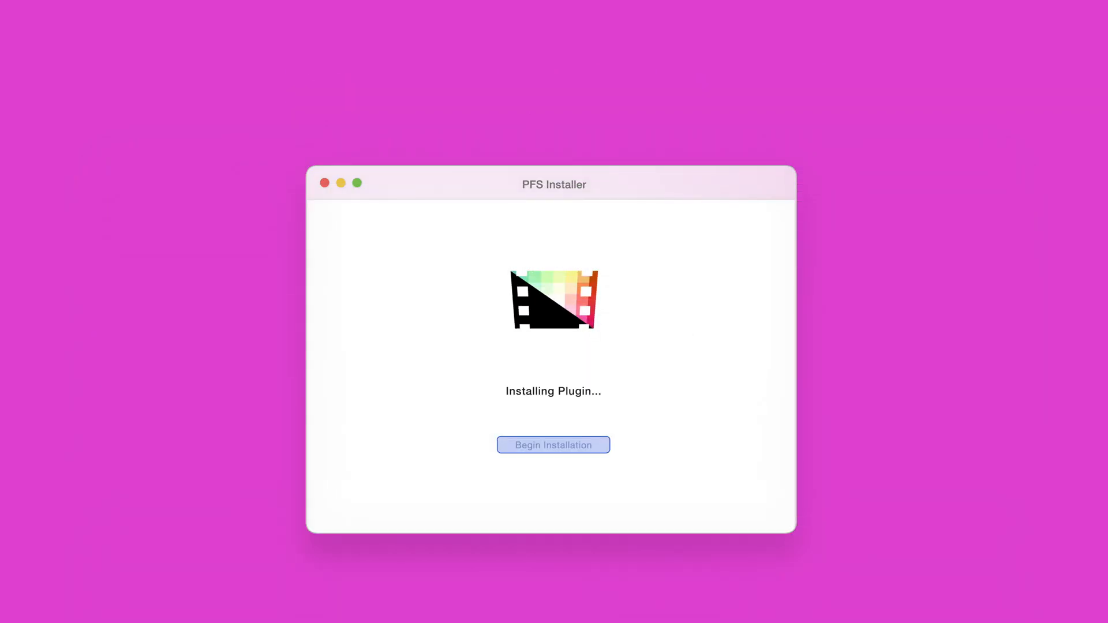
click(553, 444)
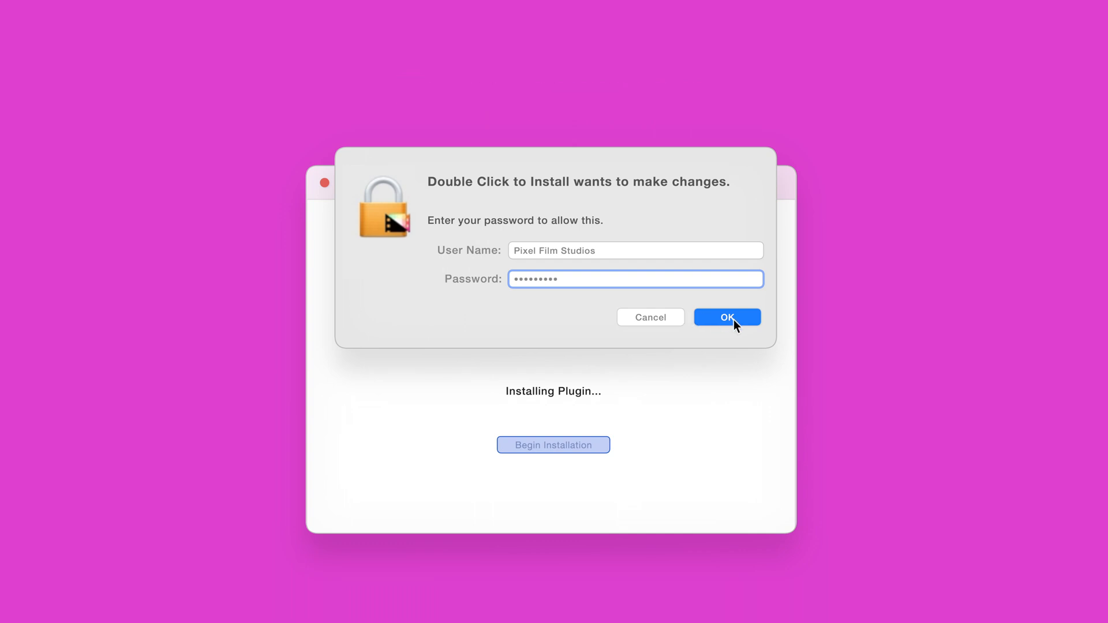
click(726, 316)
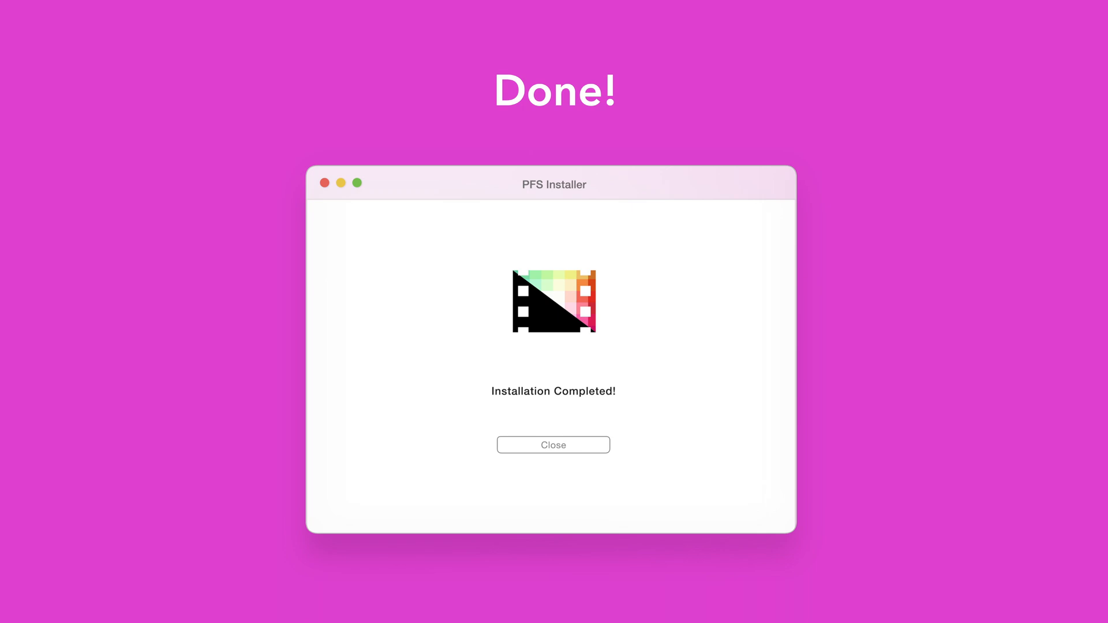
click(553, 444)
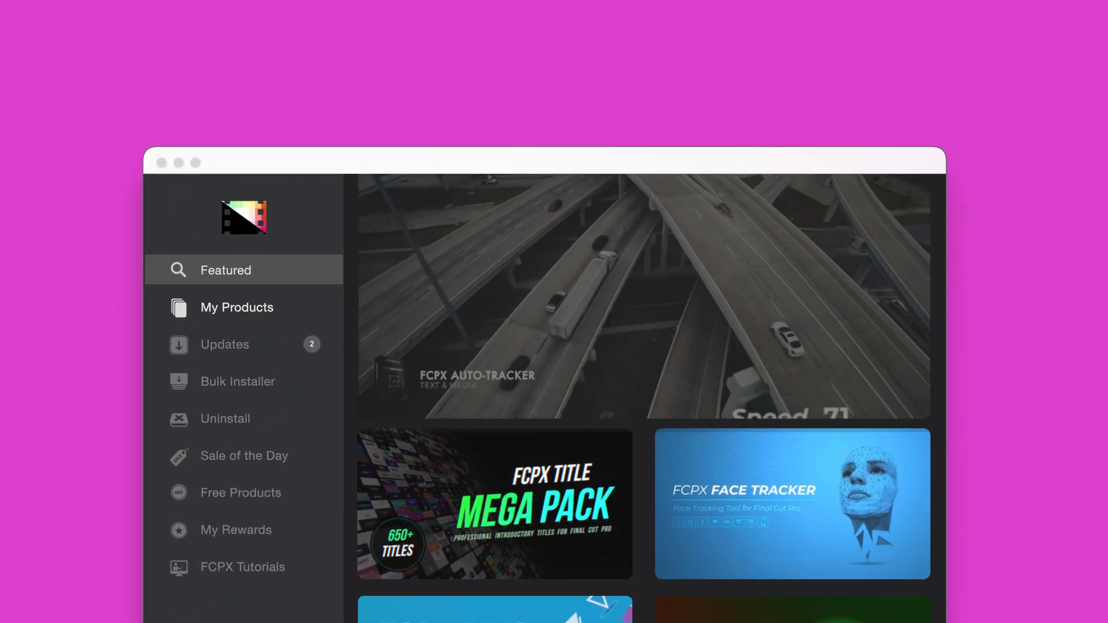
Step: From My Products in the store app, download TransFilter and install it
click(237, 306)
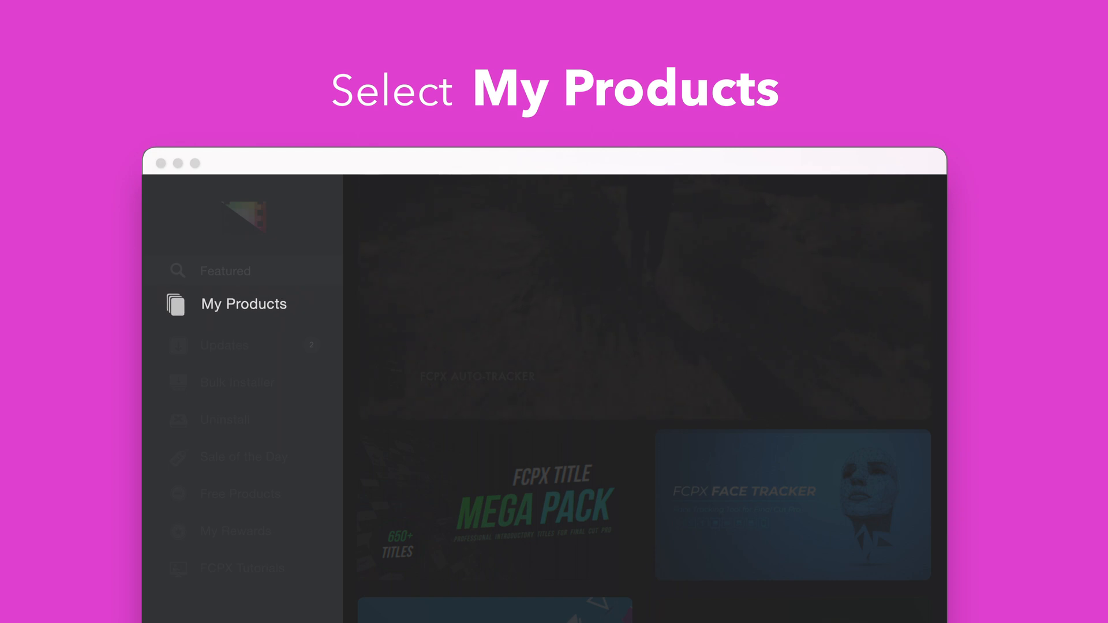
click(244, 308)
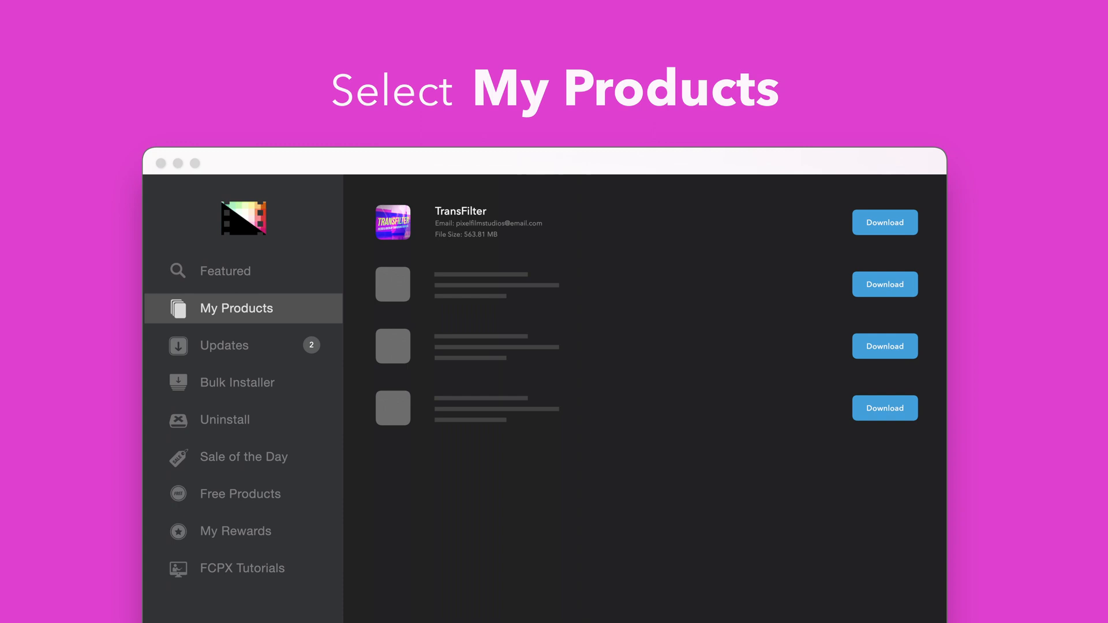
click(884, 222)
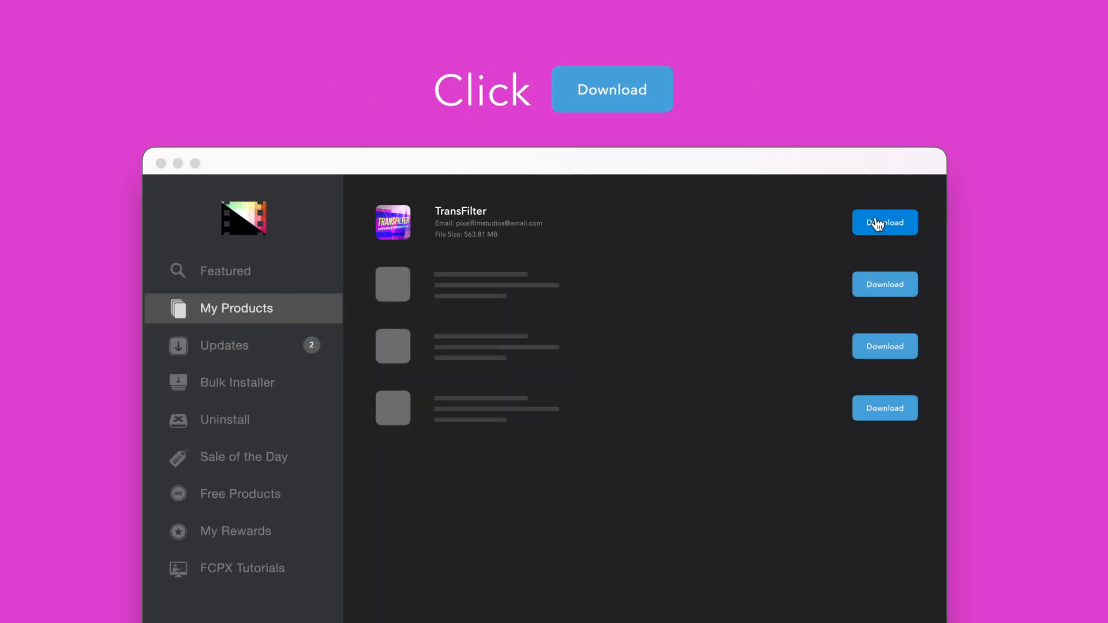
click(884, 223)
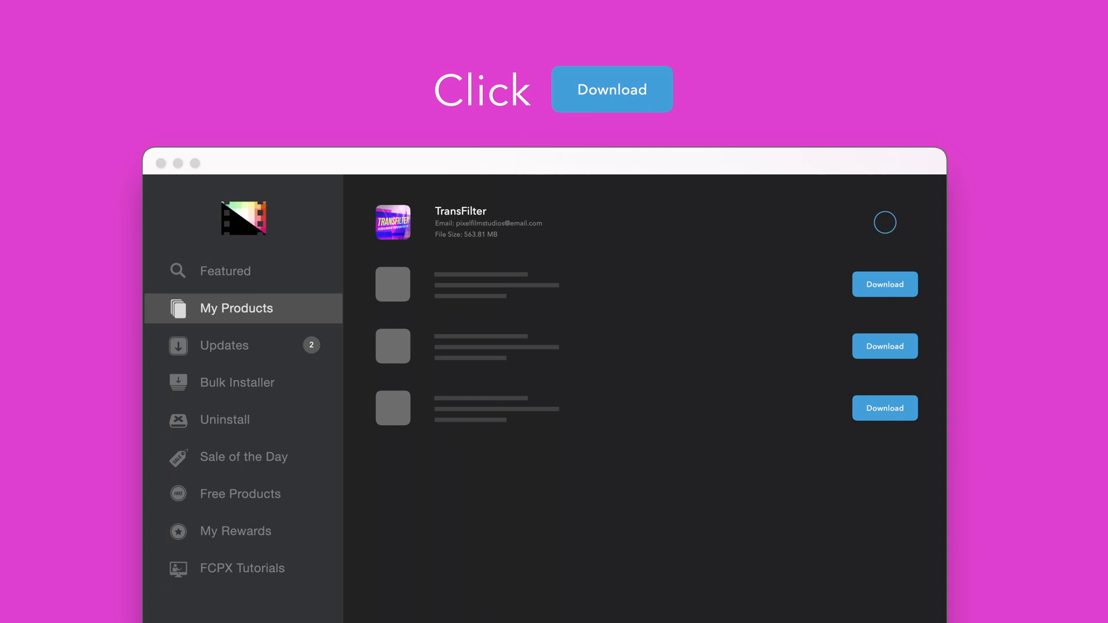
click(884, 221)
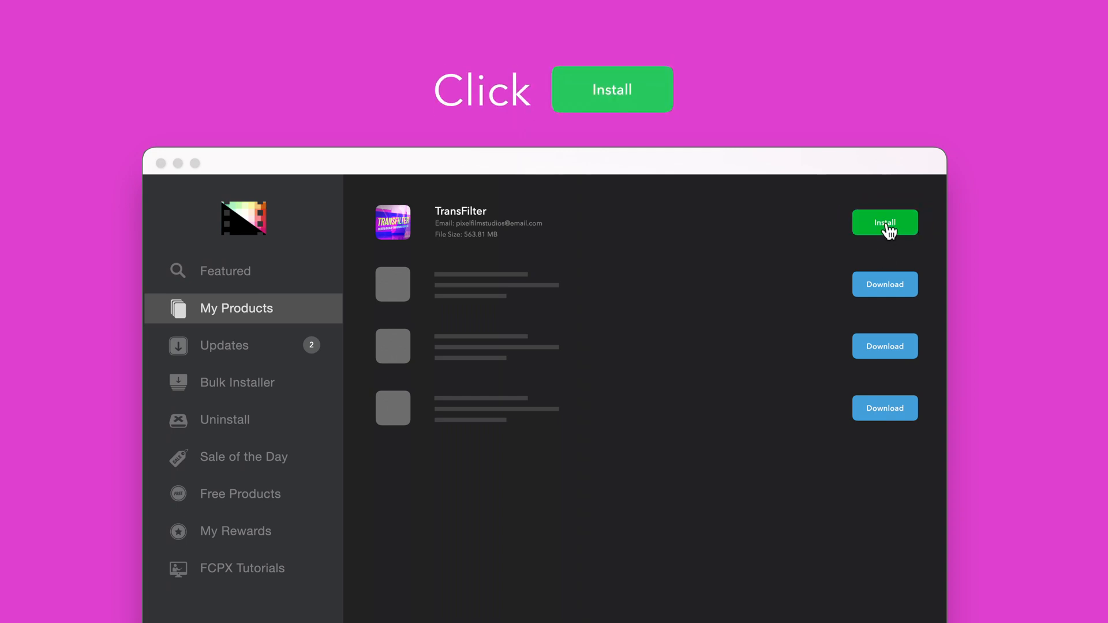
click(883, 221)
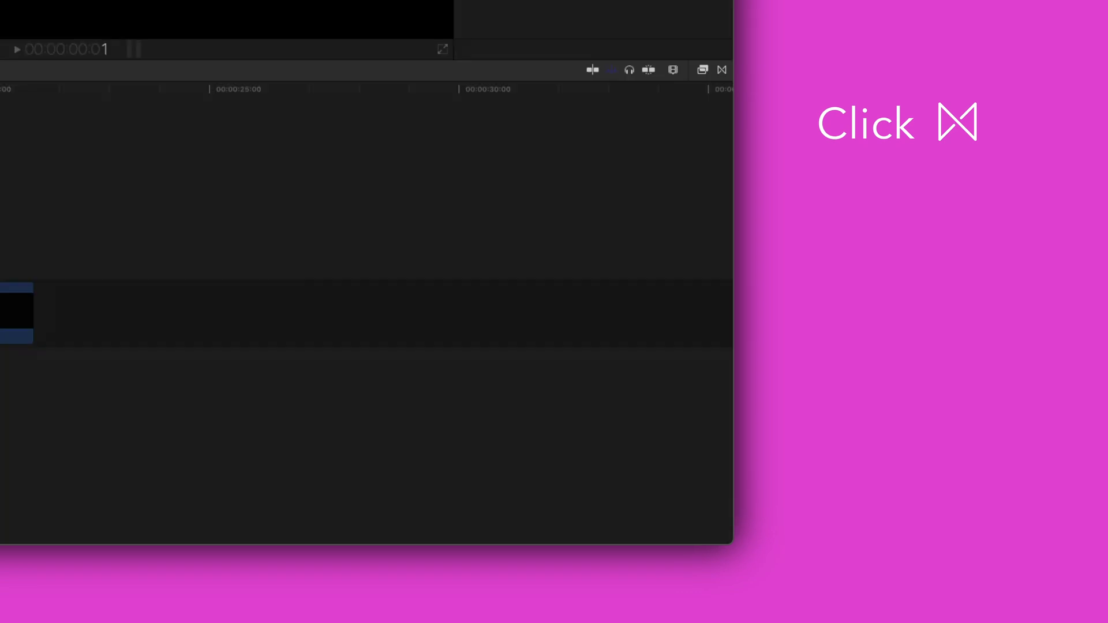
Step: Filter the Transitions browser to Pixel Film Studios - TransFilter and drag TransFilter Energy onto Clip 1
click(722, 69)
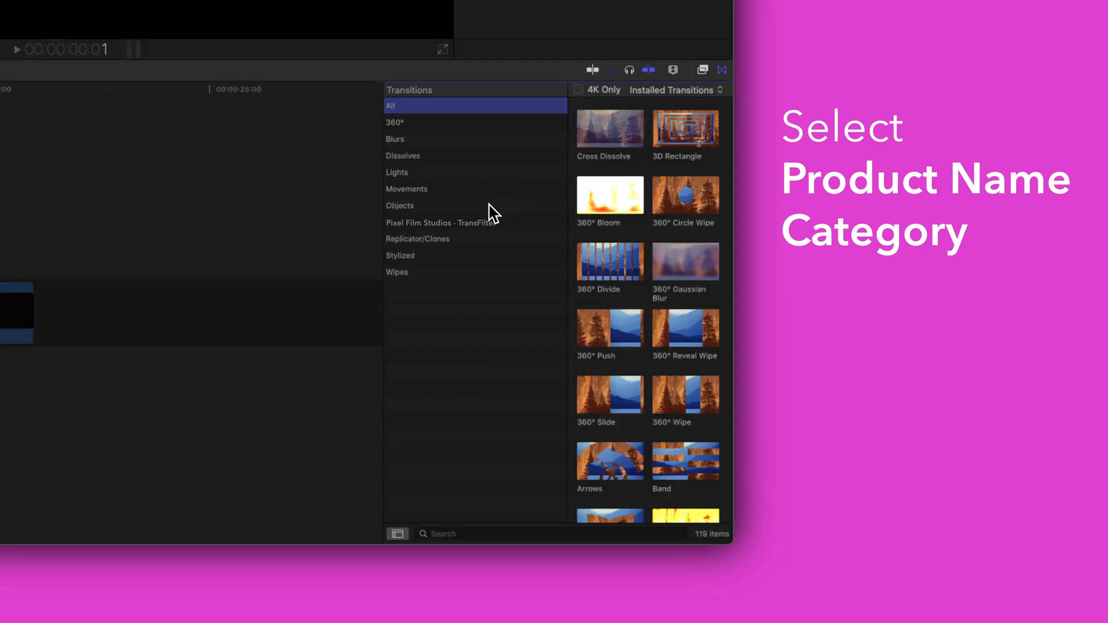
click(439, 222)
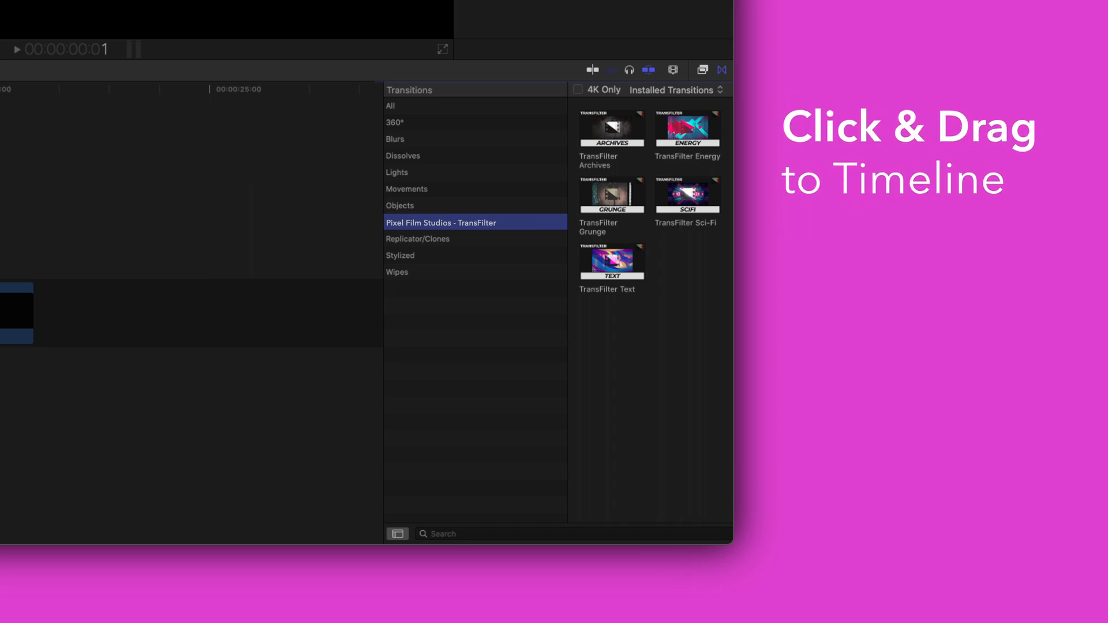
mouse_move(678, 161)
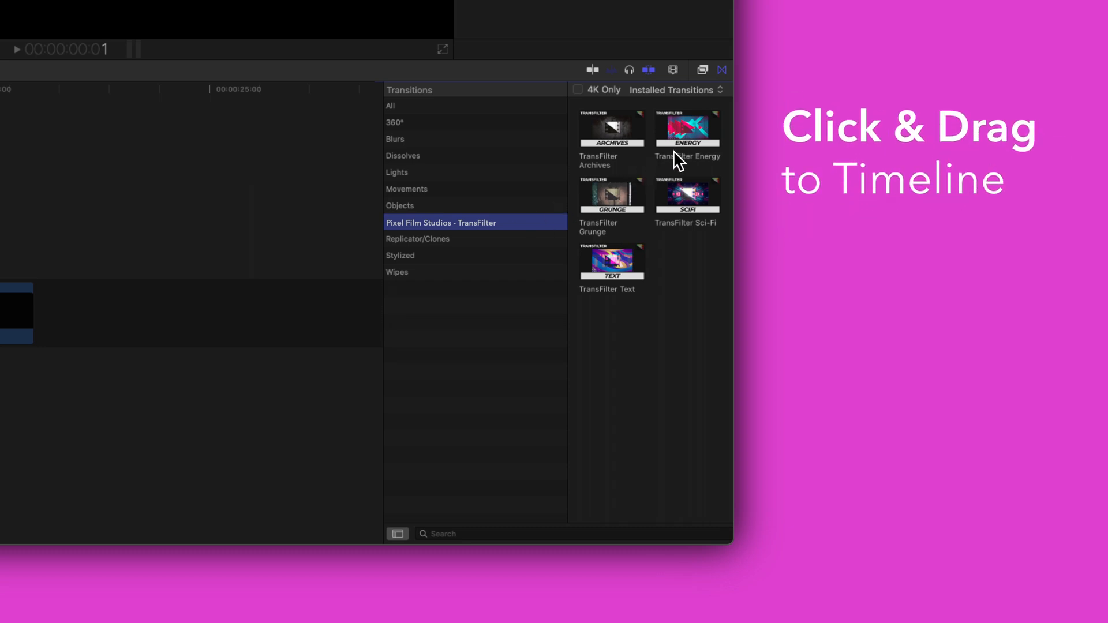
drag(682, 130, 713, 300)
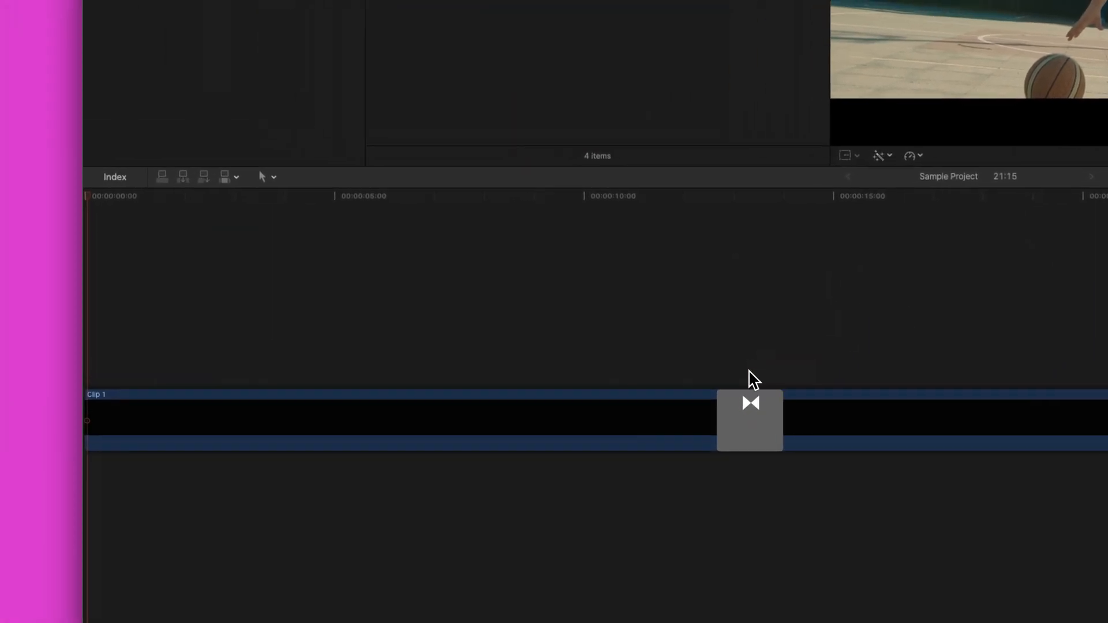
click(750, 420)
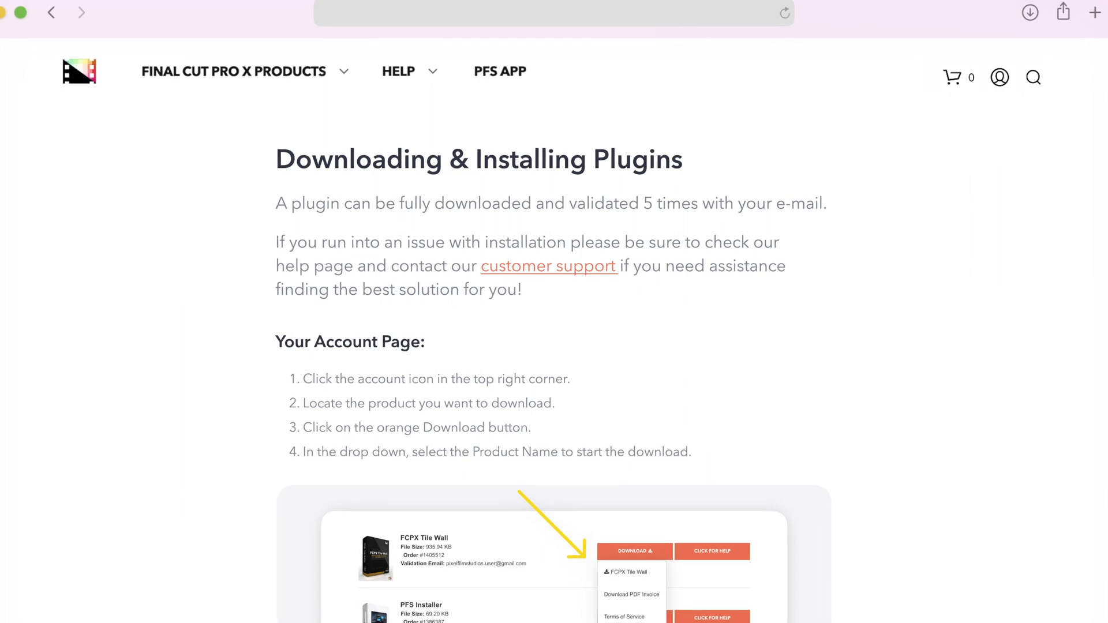
scroll(down, 3)
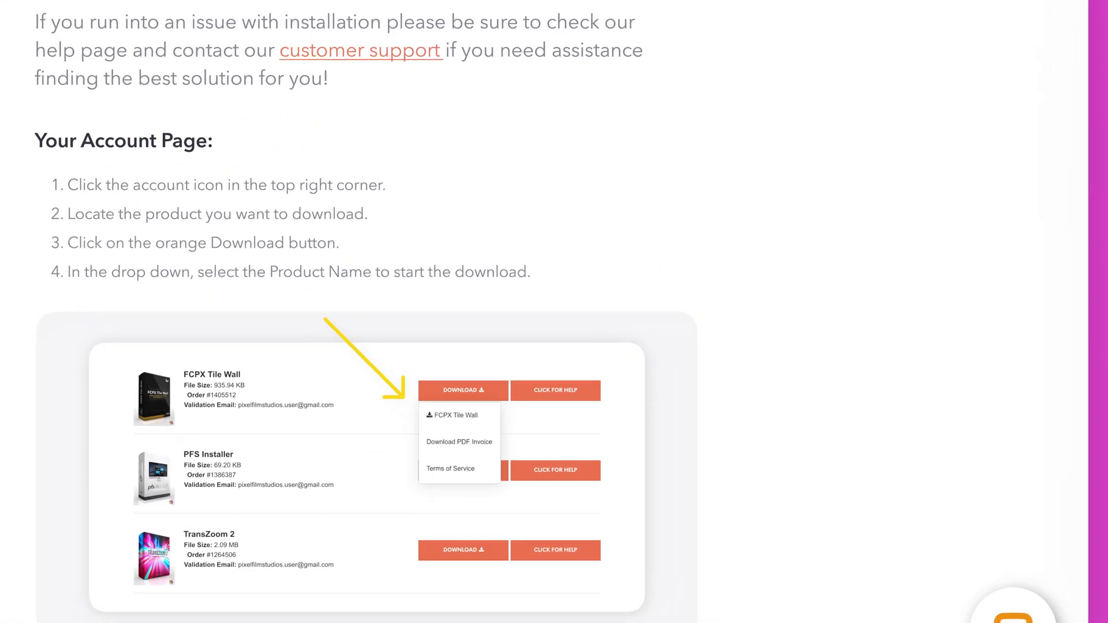